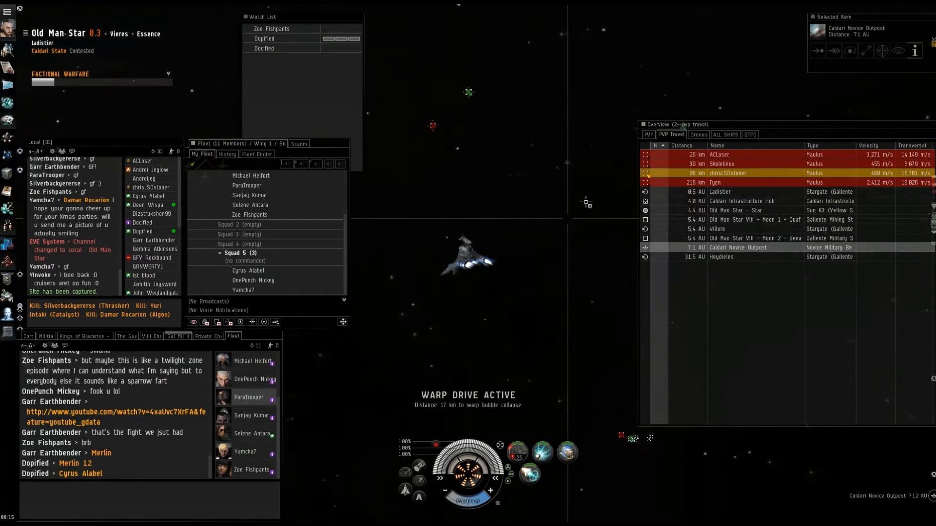
Select the lone remaining hostile Maulus in the Overview, about 286 km away.
click(721, 164)
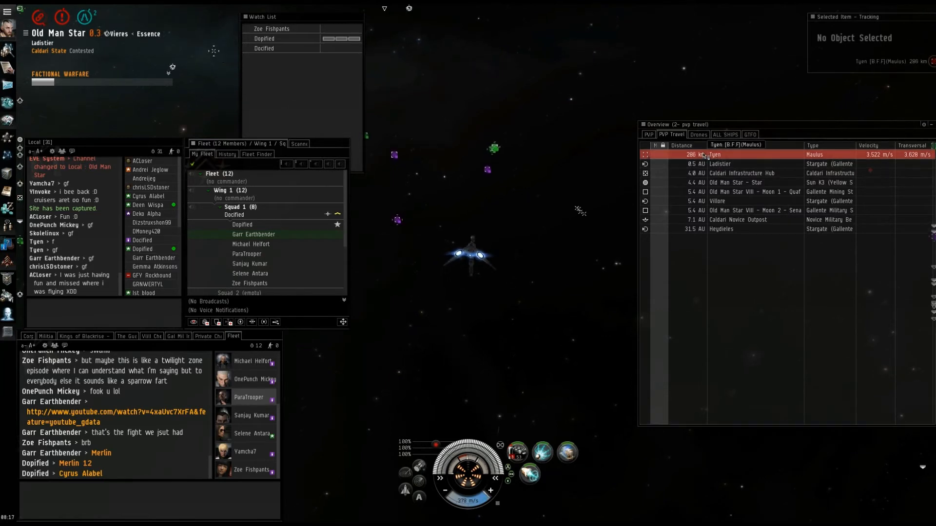
Check the last Maulus, then align the ship toward Caldari Novice Outpost.
click(713, 156)
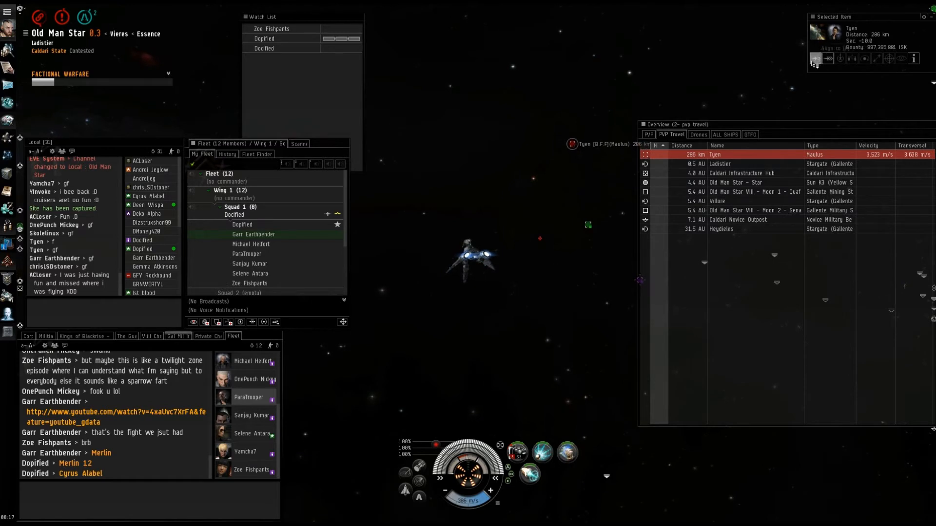
click(815, 57)
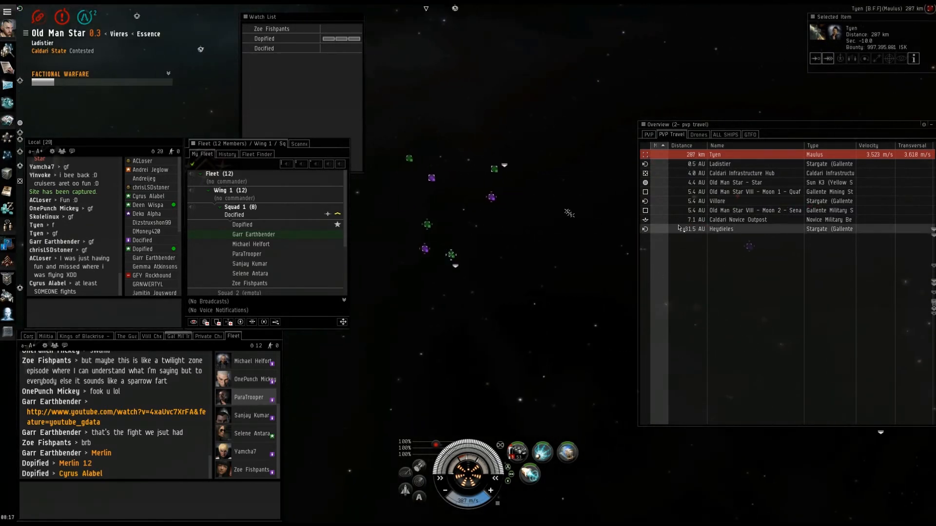
click(726, 220)
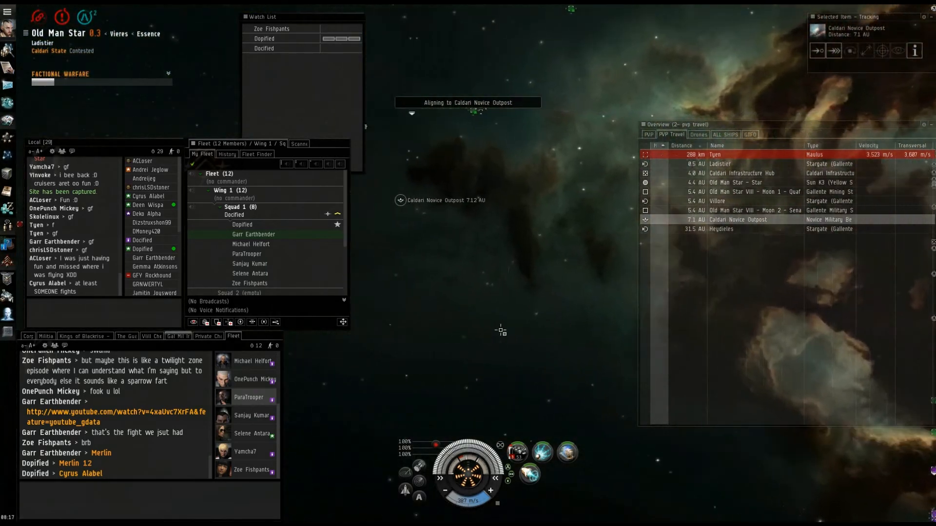